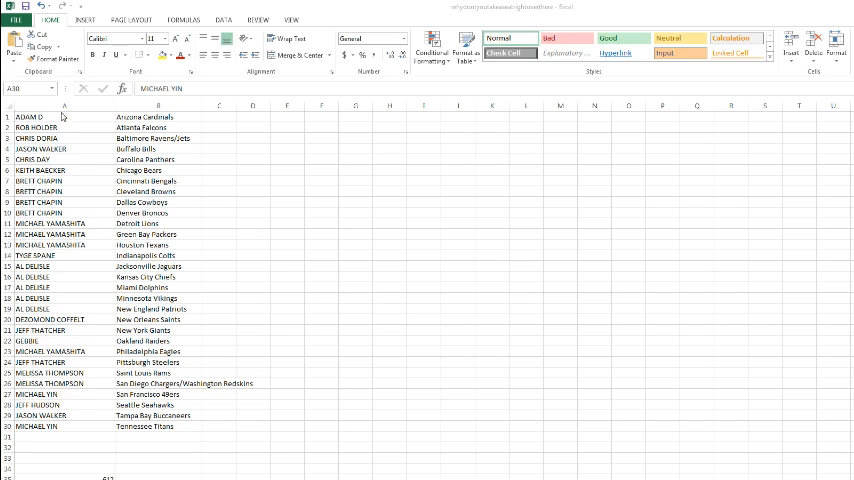
Step: Select and copy the participant names listed in column A
{"action": "left_click", "coordinate": [64, 116]}
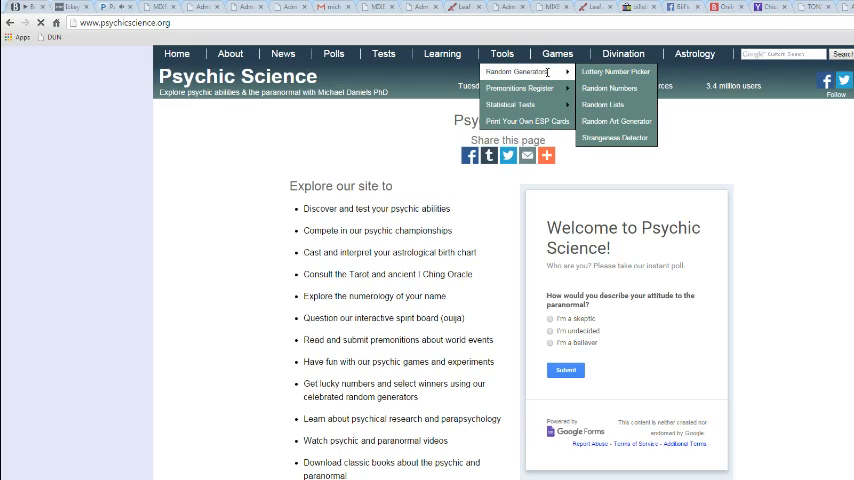
Step: Paste the names into the generator, randomize them several times, and copy the shuffled result
{"action": "left_click", "coordinate": [604, 104]}
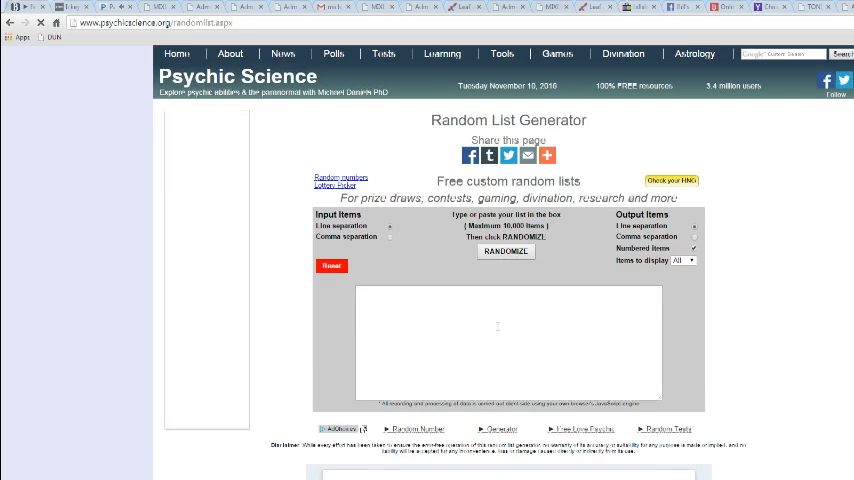
{"action": "left_click", "coordinate": [504, 252]}
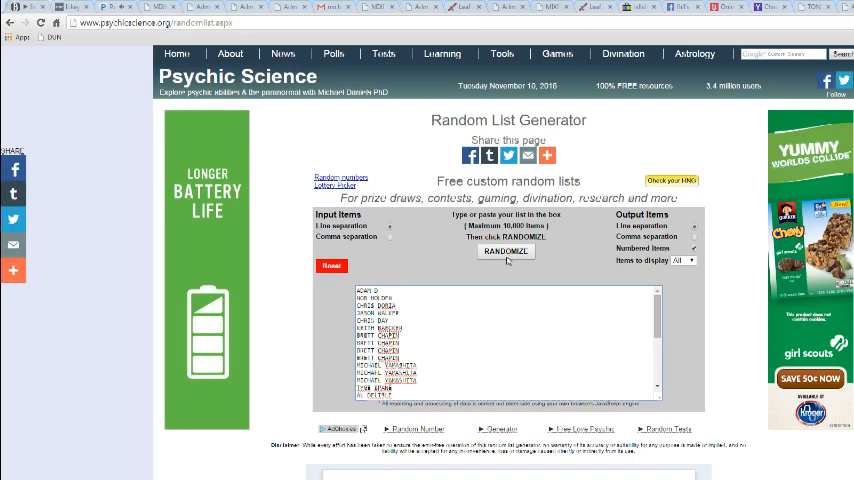
{"action": "left_click", "coordinate": [504, 252]}
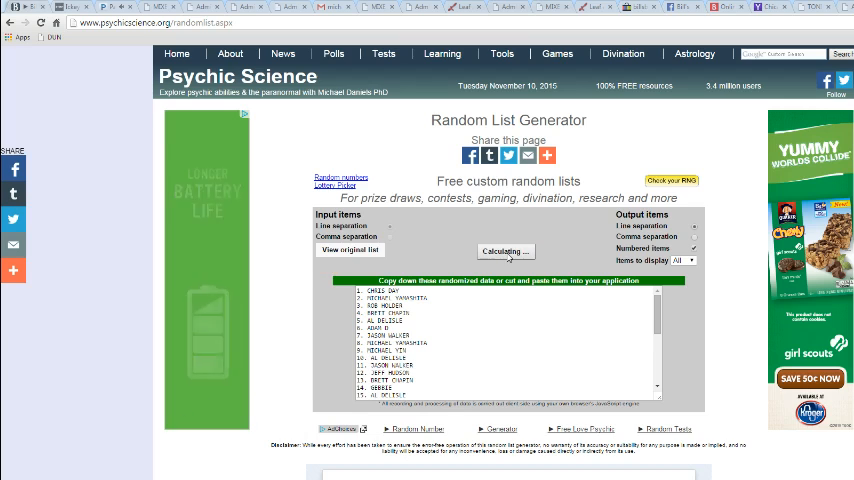
{"action": "left_click", "coordinate": [504, 252]}
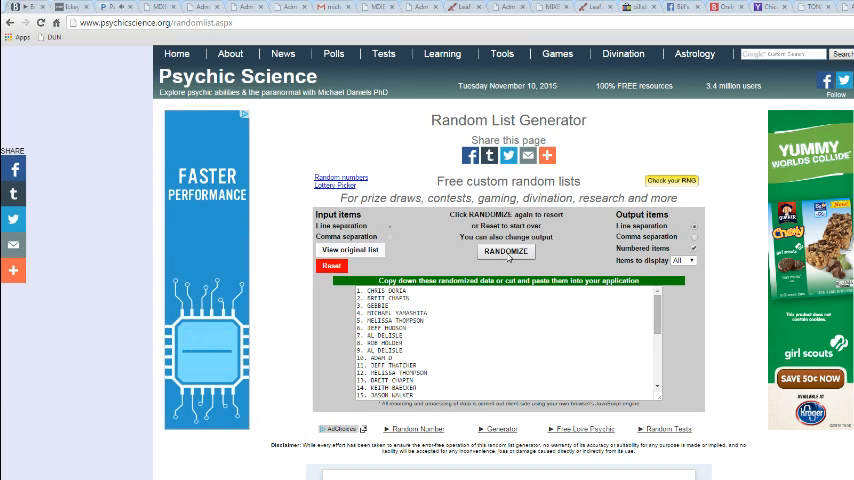
{"action": "left_click", "coordinate": [504, 252]}
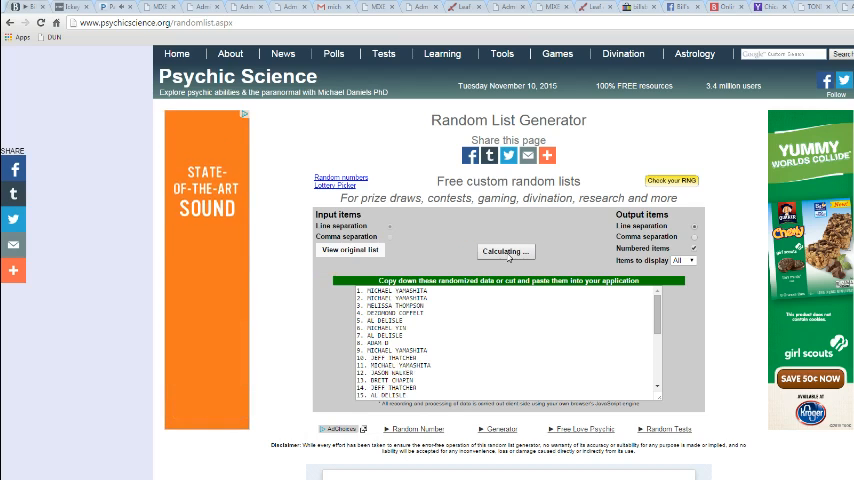
{"action": "left_click", "coordinate": [504, 252]}
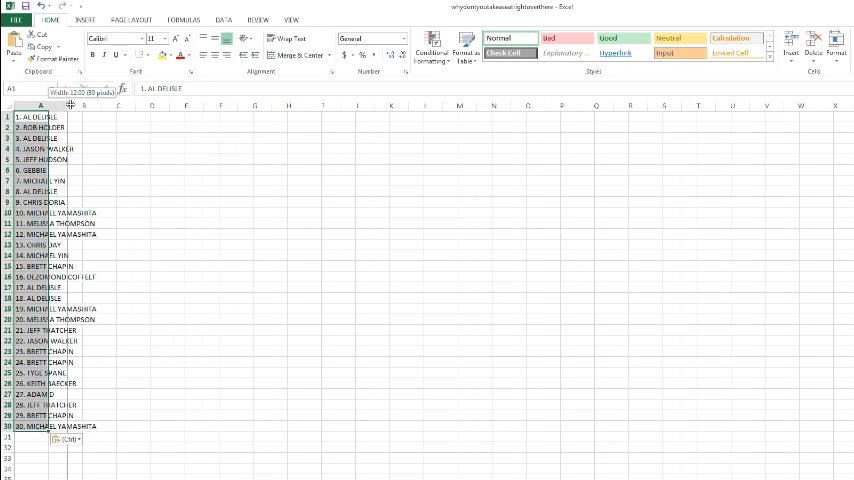
Step: Widen column A to fit the pasted names, then select and copy the NFL team list in column B
{"action": "left_click_drag", "start_coordinate": [62, 104], "coordinate": [84, 104]}
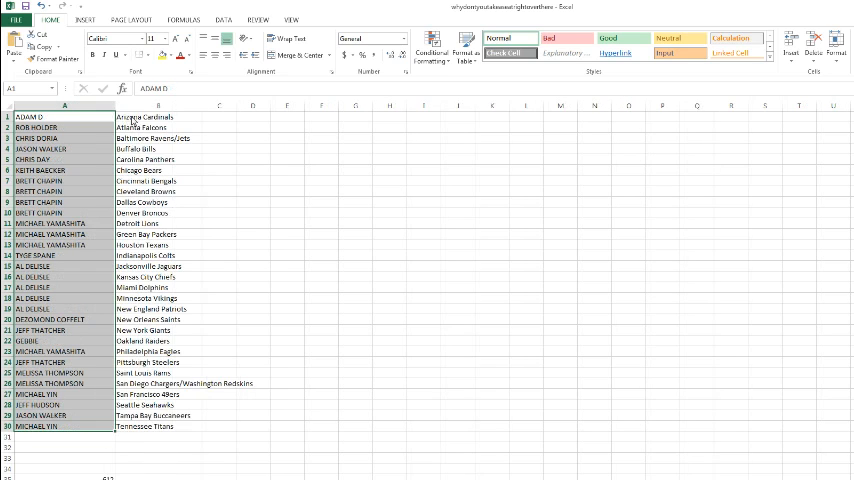
{"action": "left_click", "coordinate": [156, 116]}
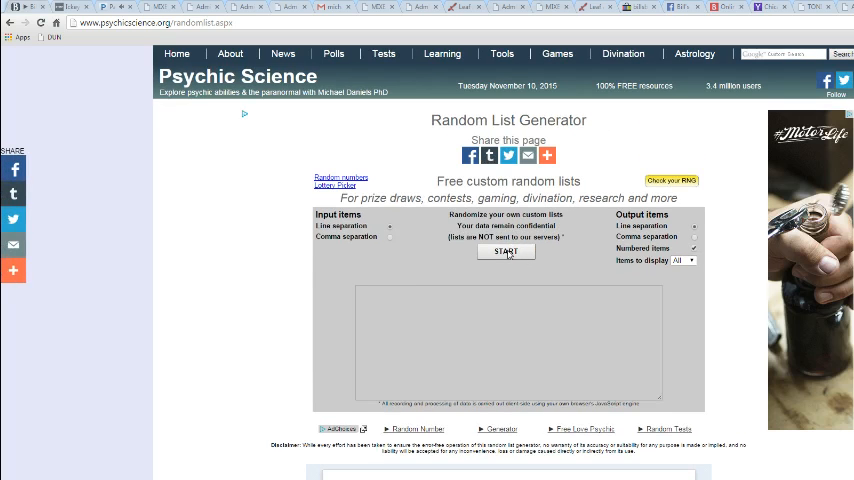
Step: Start a fresh list with the teams, randomize it several times, and copy the shuffled output
{"action": "left_click", "coordinate": [506, 252]}
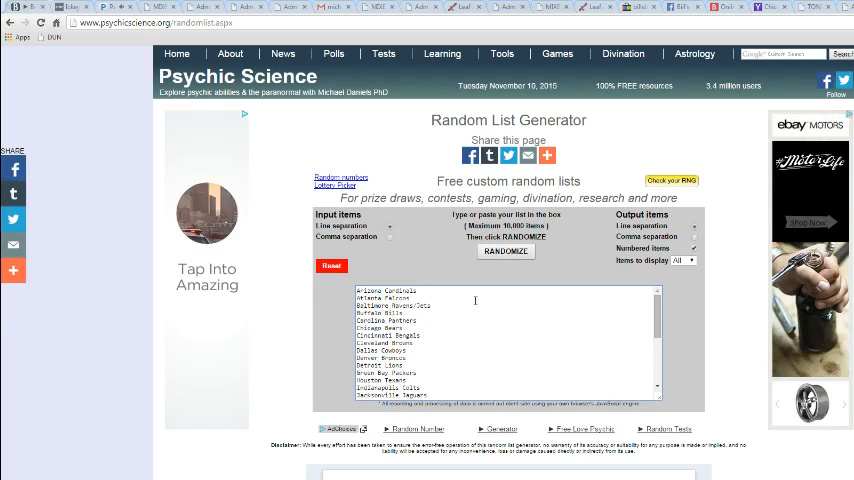
{"action": "left_click", "coordinate": [504, 252]}
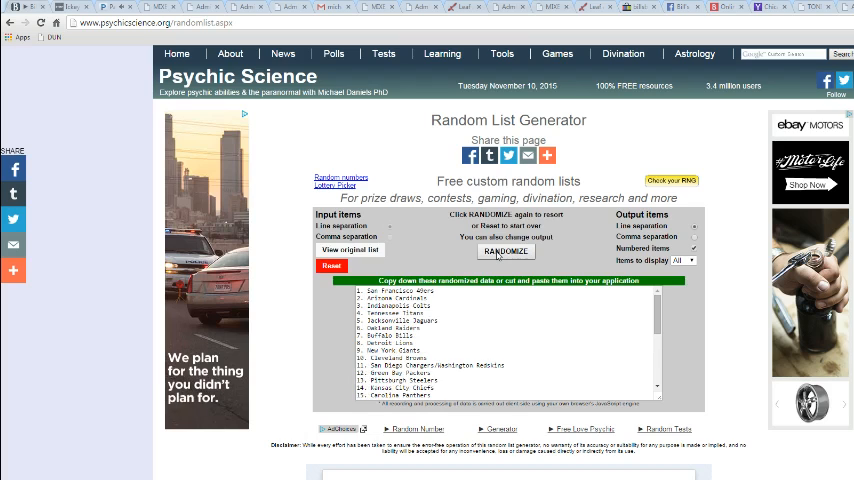
{"action": "left_click", "coordinate": [504, 252]}
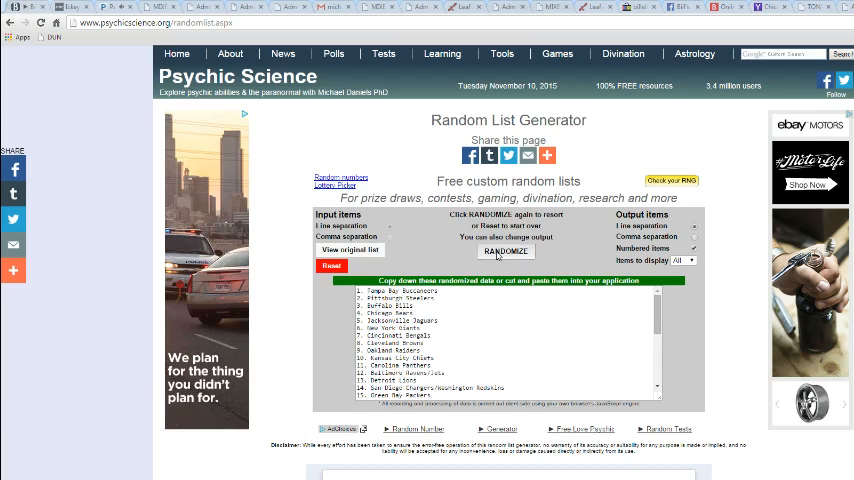
{"action": "left_click", "coordinate": [504, 252]}
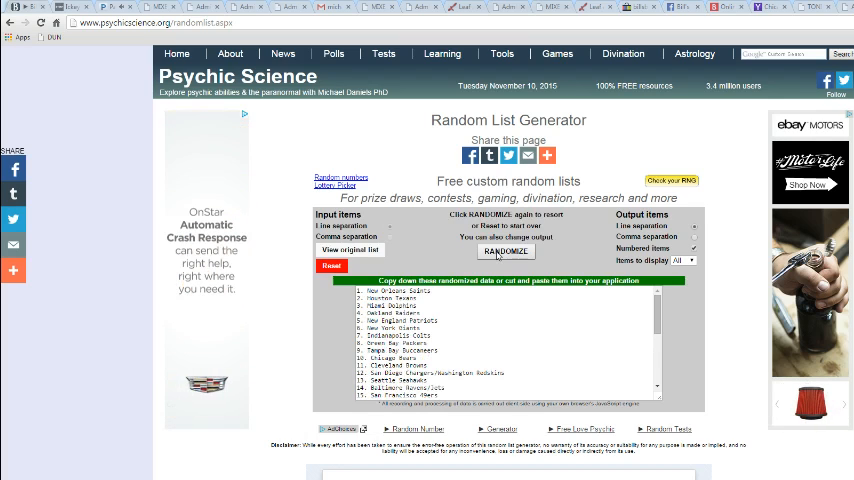
{"action": "left_click", "coordinate": [504, 252]}
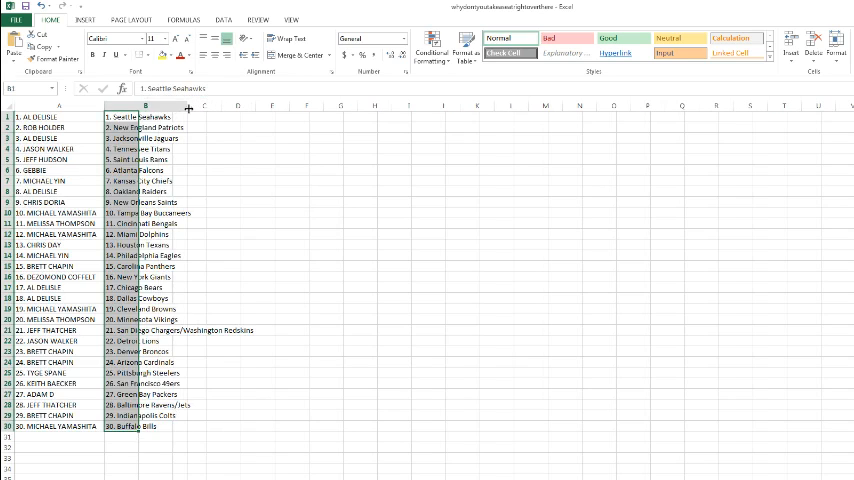
Step: Deselect the pasted team column and widen it so full team names fit beside the names
{"action": "left_click", "coordinate": [272, 180]}
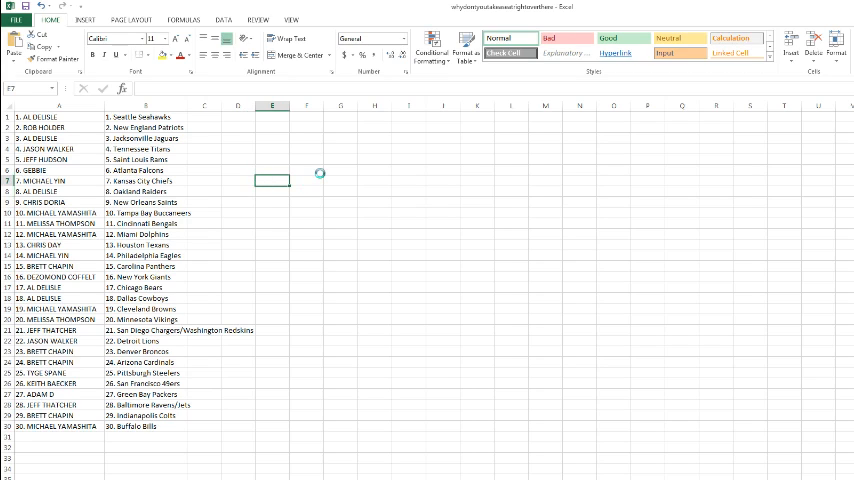
{"action": "left_click", "coordinate": [306, 170]}
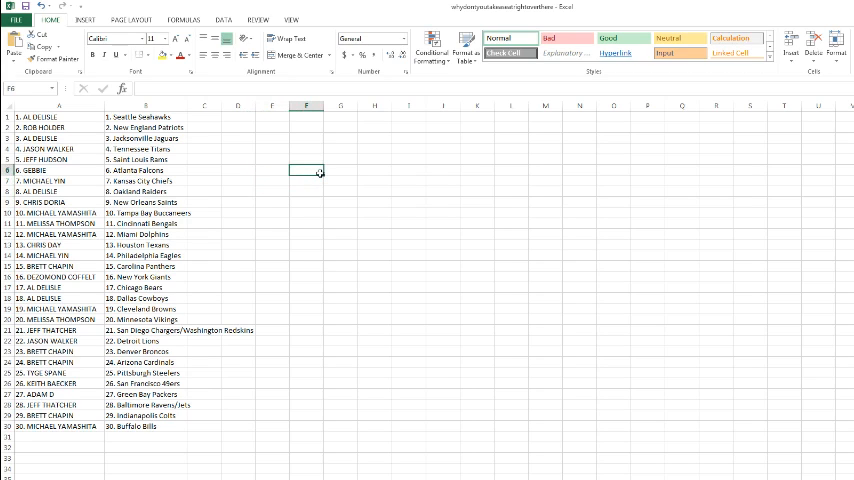